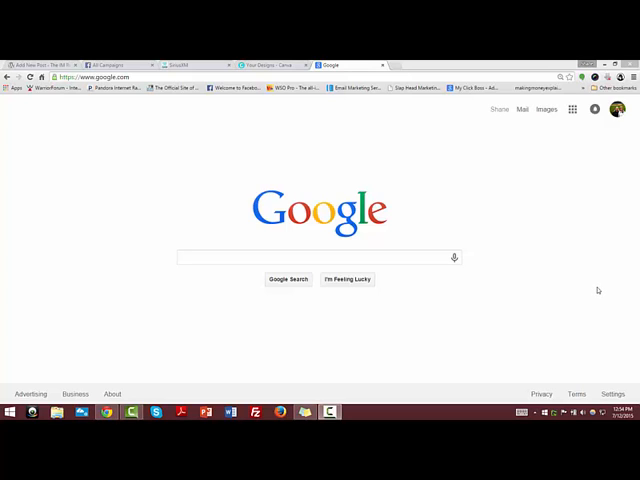
pyautogui.moveTo(540, 314)
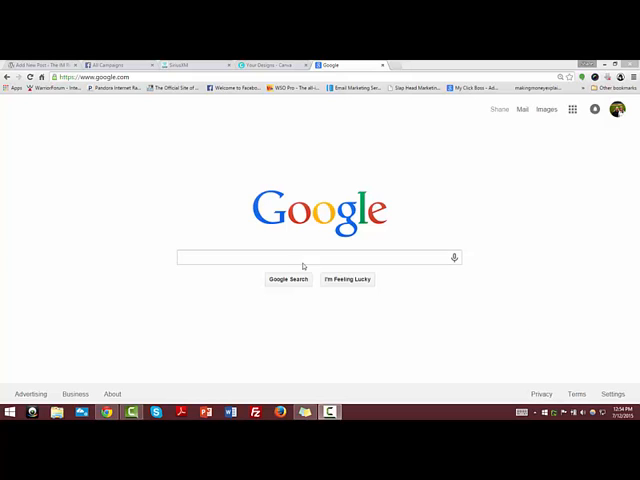
# Step: Search Google for 'keyword shitter' to find the bulk keyword tool
pyautogui.click(318, 256)
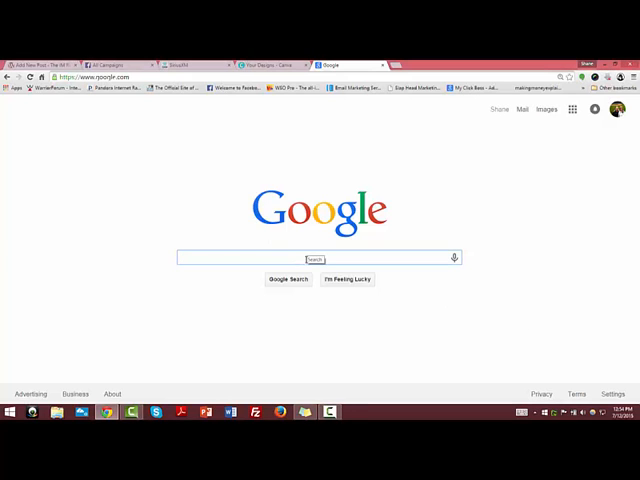
pyautogui.write('keyword')
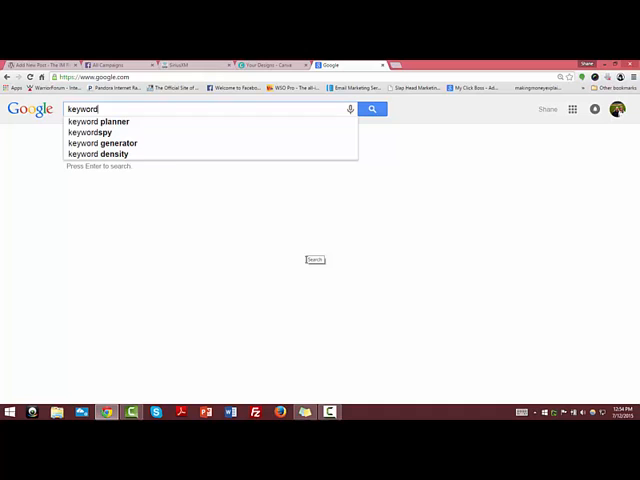
pyautogui.press('Return')
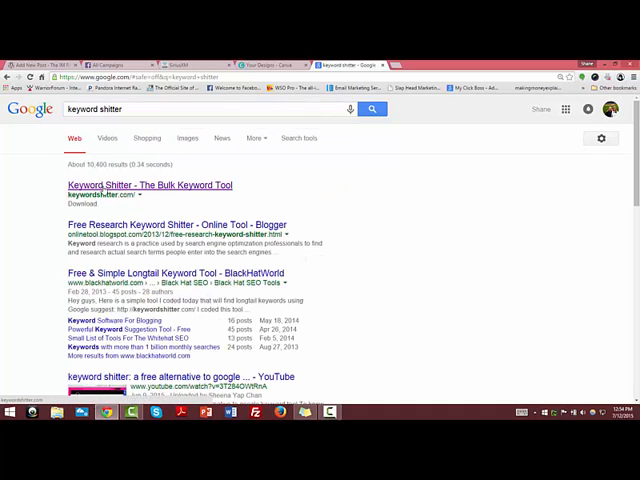
# Step: Go to the Keyword Shitter site from the search results
pyautogui.click(146, 184)
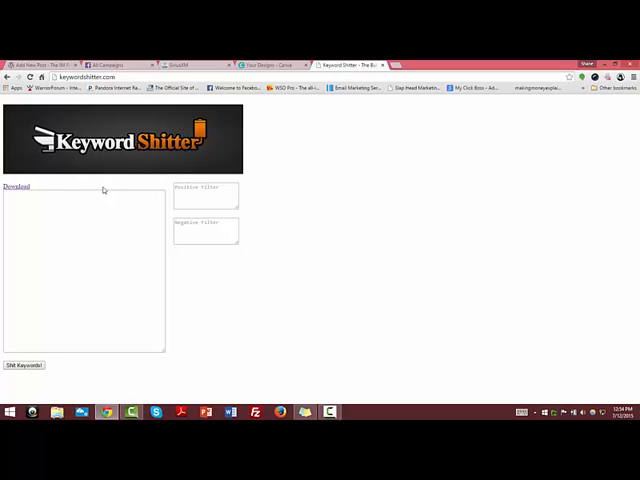
pyautogui.moveTo(360, 220)
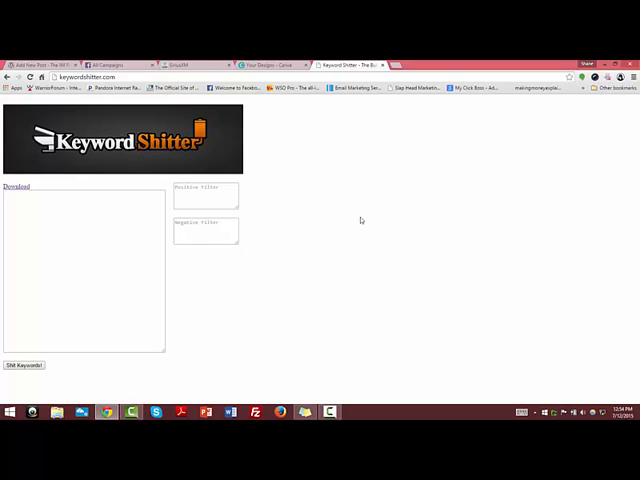
pyautogui.moveTo(356, 208)
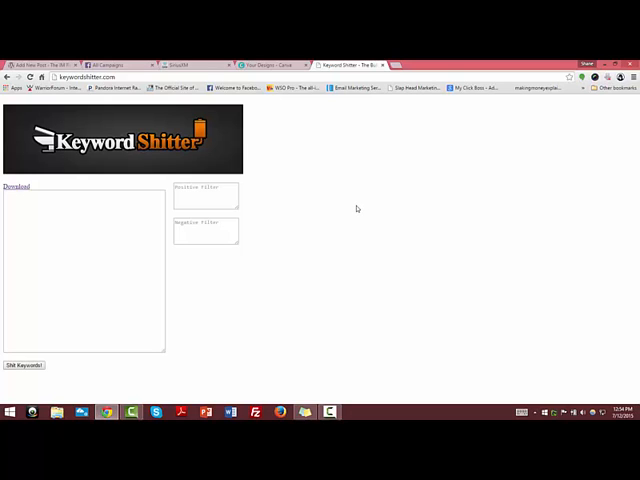
pyautogui.moveTo(352, 216)
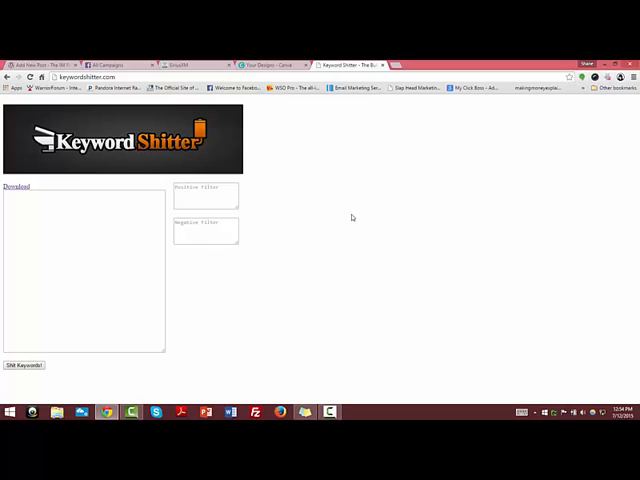
pyautogui.moveTo(386, 250)
pyautogui.write('diet plans')
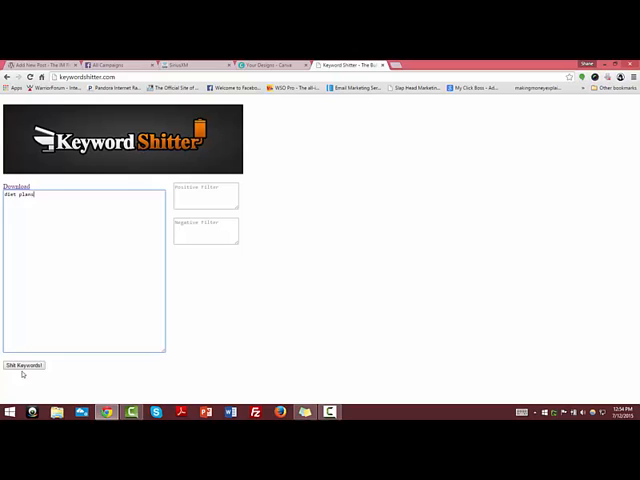
# Step: Start generating long-tail keyword suggestions for 'diet plans'
pyautogui.click(22, 364)
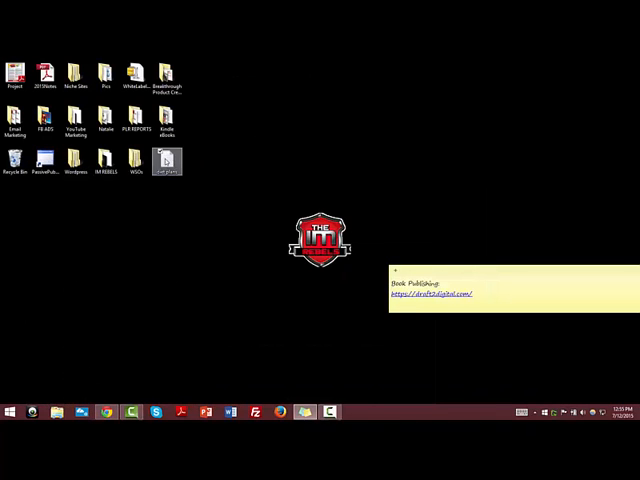
# Step: Bring up the saved diet plans keyword list in Notepad and read down through its entries
pyautogui.doubleClick(164, 160)
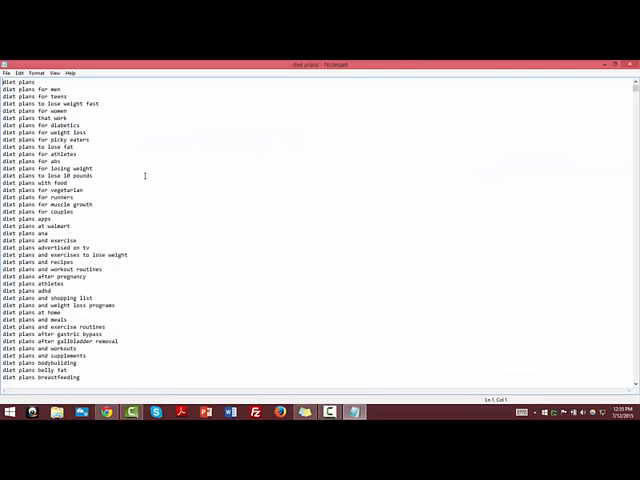
pyautogui.scroll(-3)
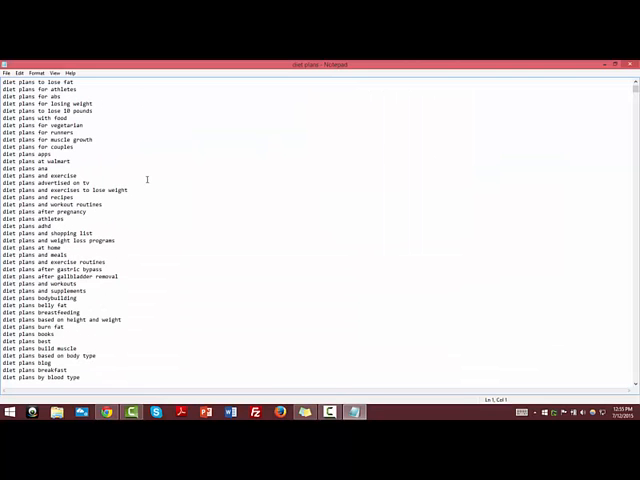
pyautogui.scroll(-3)
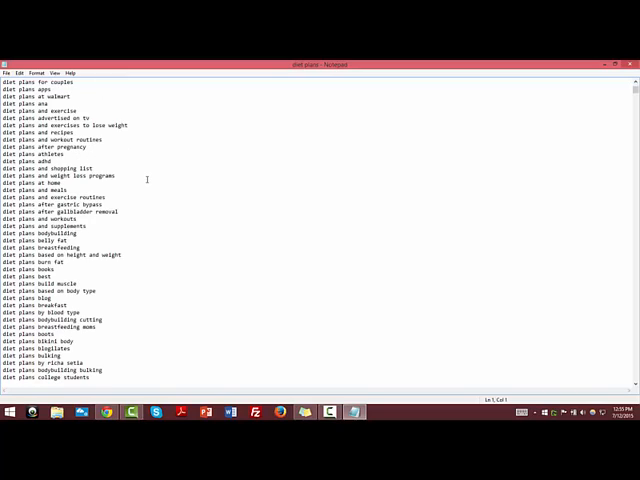
pyautogui.scroll(-3)
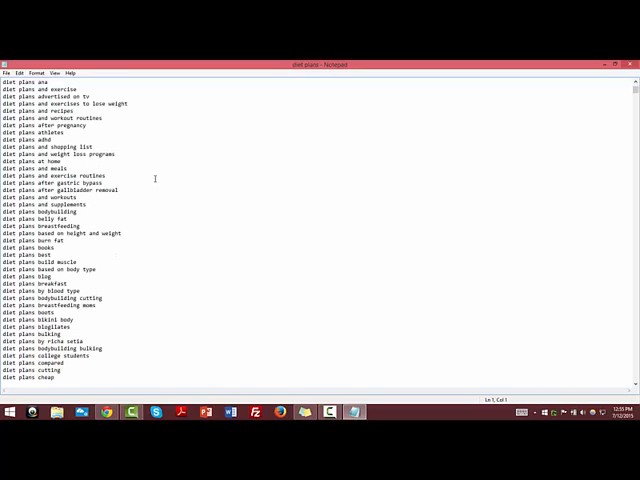
pyautogui.moveTo(308, 180)
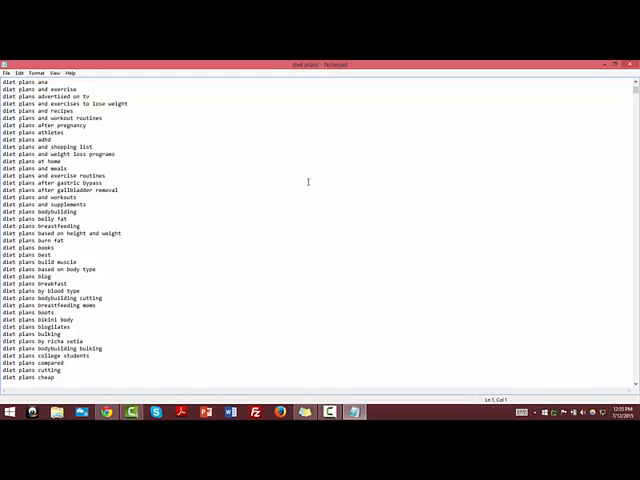
pyautogui.scroll(-3)
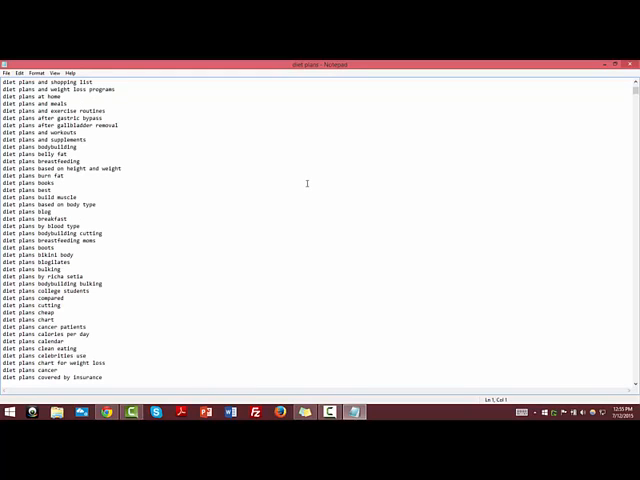
pyautogui.scroll(-3)
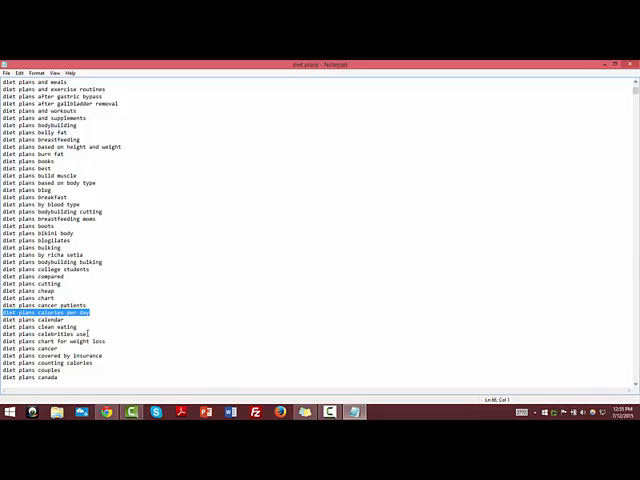
pyautogui.scroll(-3)
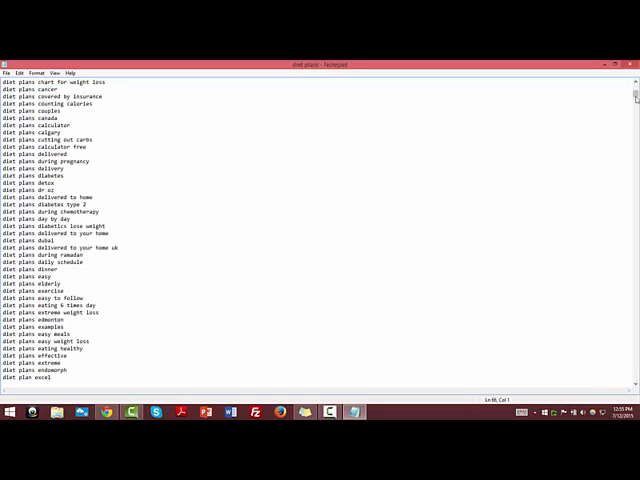
pyautogui.scroll(-3)
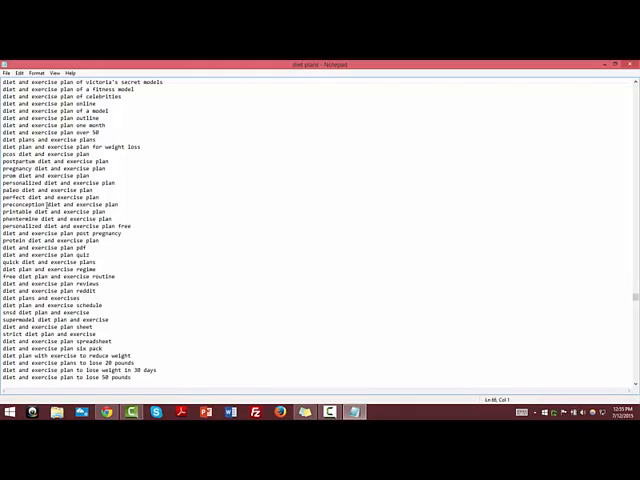
# Step: Maximize the Notepad window and continue reading the remaining diet plan keyword phrases
pyautogui.doubleClick(24, 168)
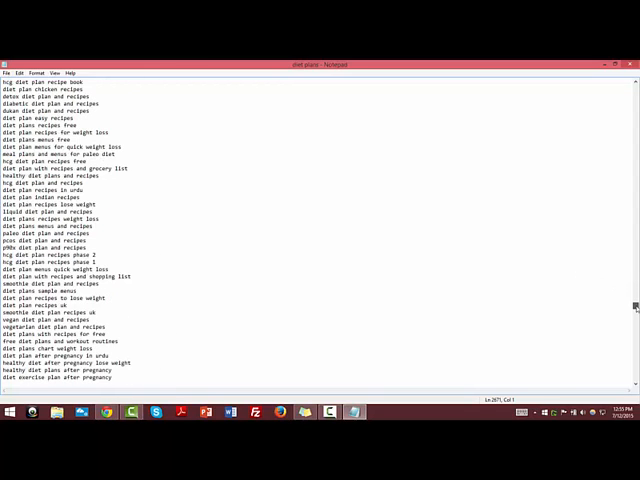
pyautogui.scroll(-3)
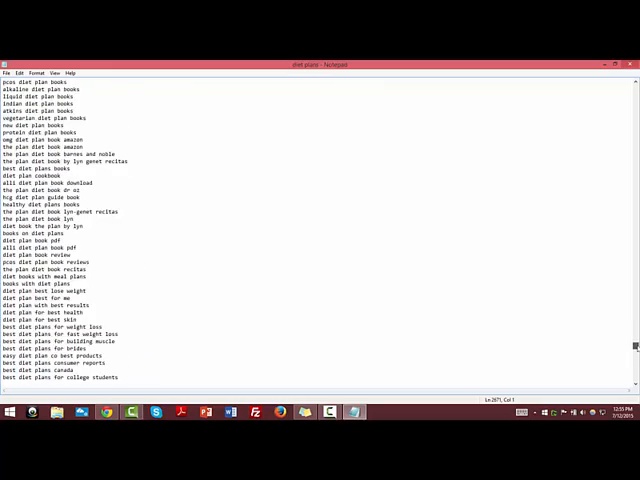
pyautogui.scroll(-3)
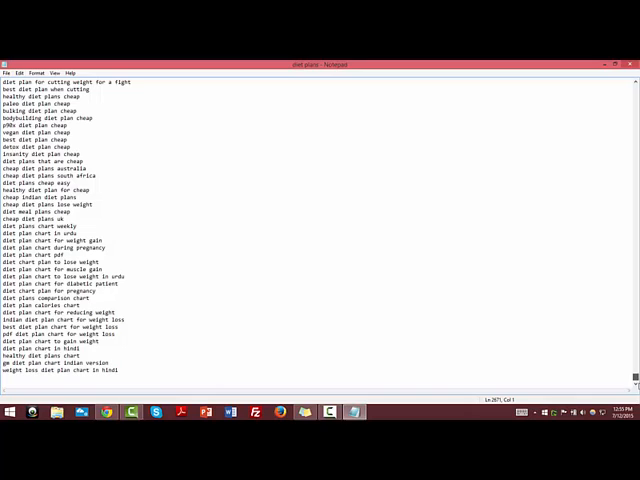
pyautogui.scroll(-3)
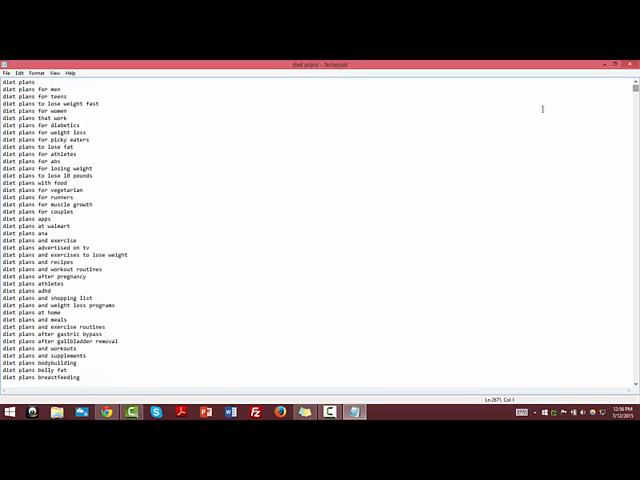
pyautogui.moveTo(388, 110)
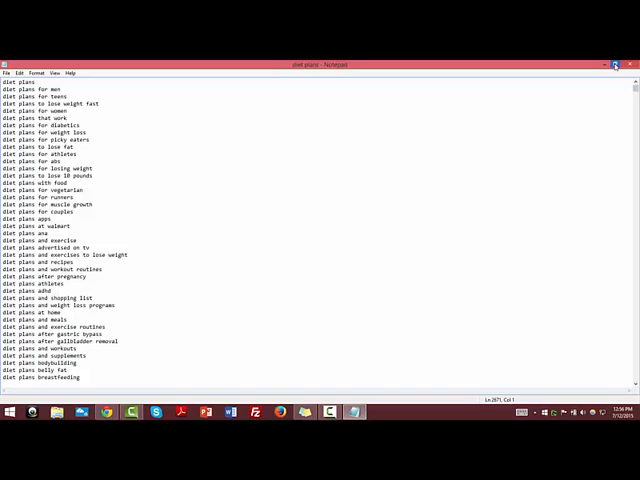
# Step: Return to Keyword Shitter, dismiss the Finished notice, and bring the diet plans text file back up
pyautogui.click(616, 64)
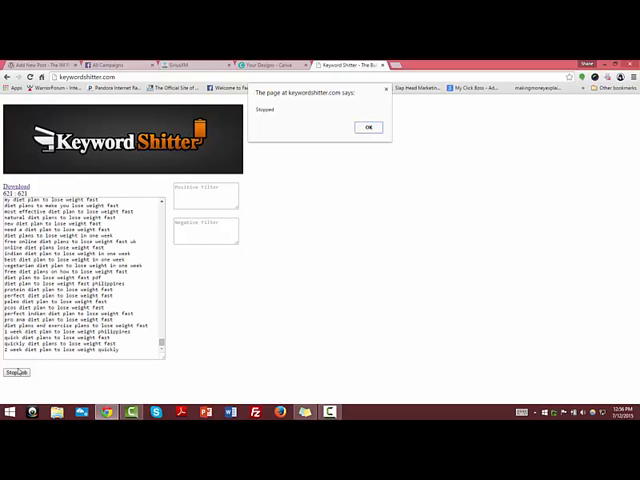
pyautogui.click(368, 128)
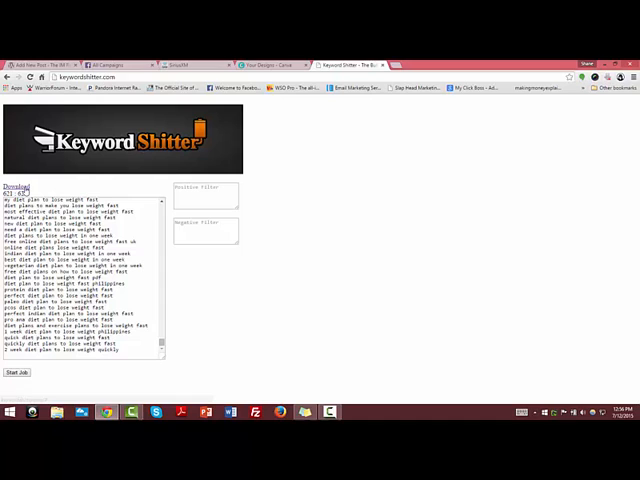
pyautogui.click(16, 186)
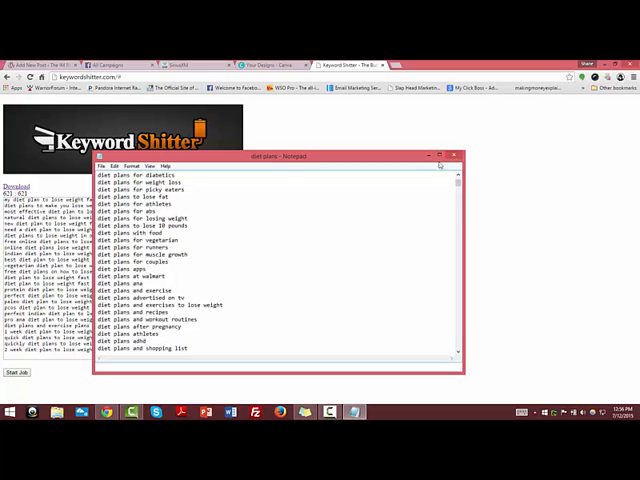
pyautogui.click(472, 156)
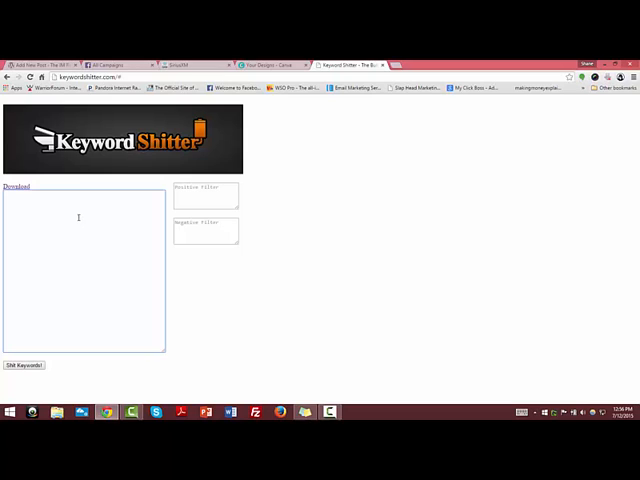
# Step: Enter 'internet marketing' as the seed keyword and start generating its long-tail list
pyautogui.write('internet marketing')
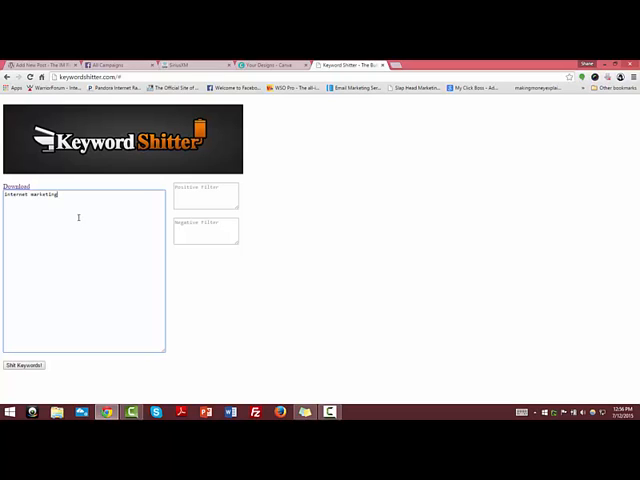
pyautogui.click(24, 364)
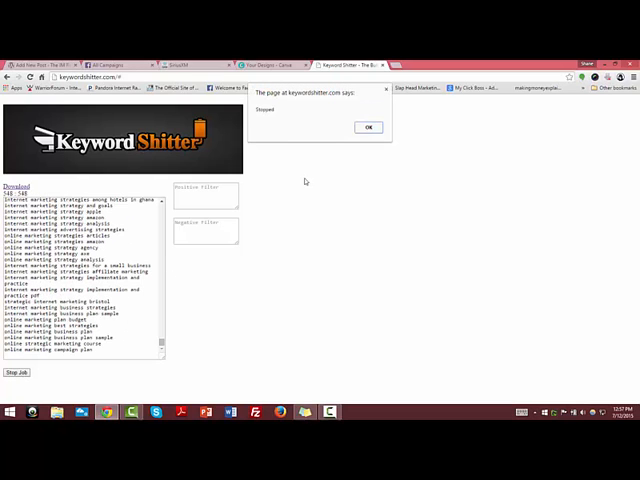
# Step: Dismiss the Finished notice and scroll through the internet marketing keyword results
pyautogui.click(368, 128)
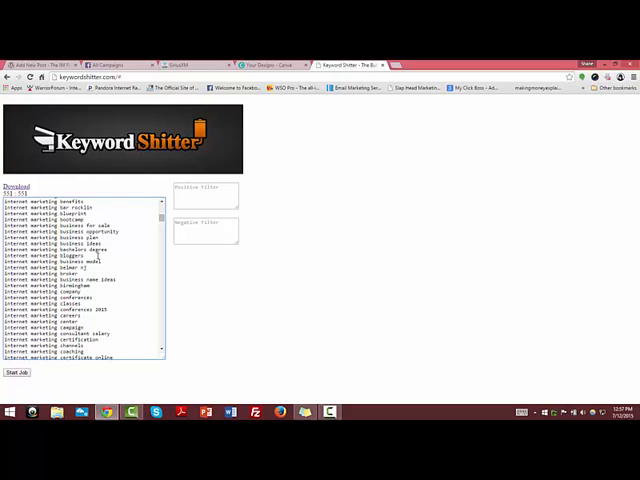
pyautogui.scroll(3)
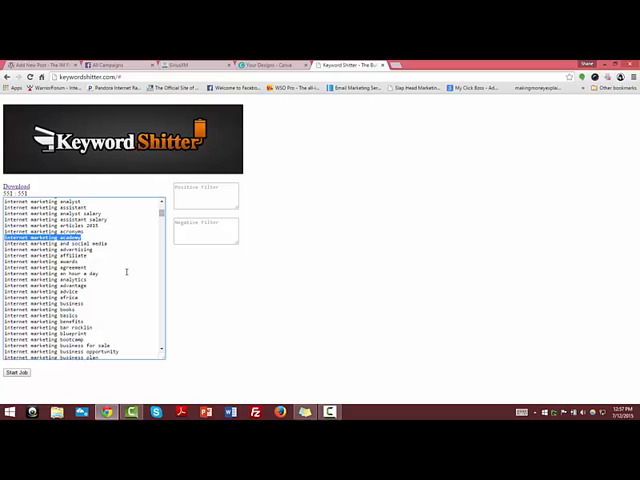
pyautogui.scroll(3)
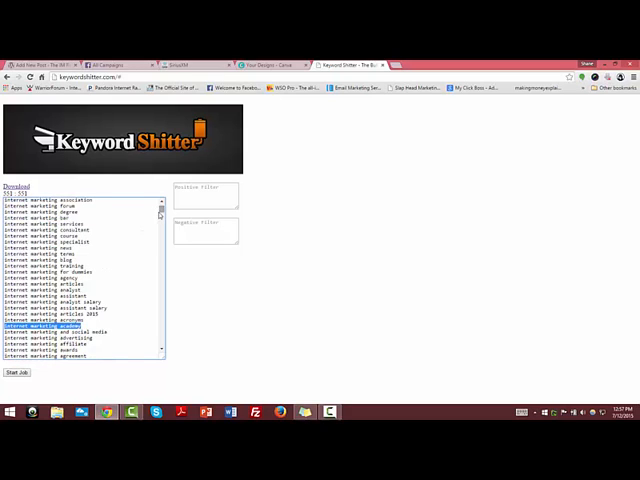
pyautogui.scroll(3)
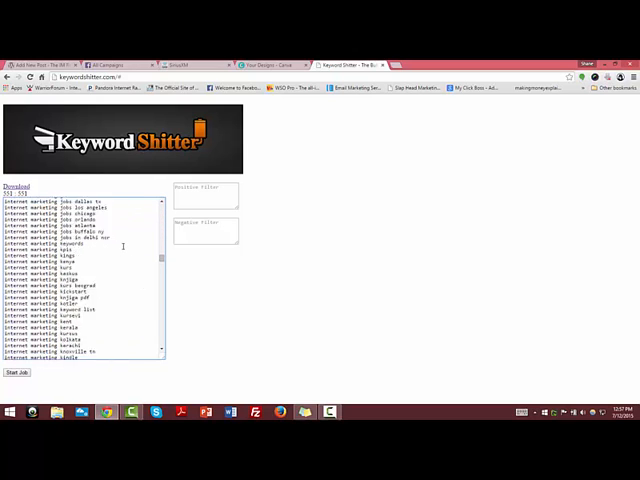
pyautogui.scroll(-3)
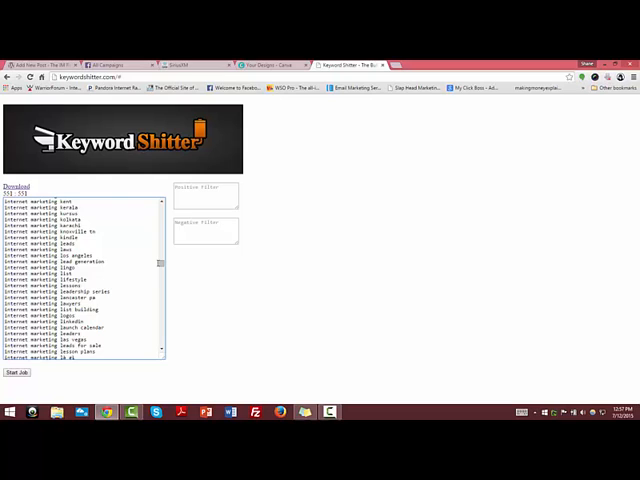
pyautogui.scroll(-3)
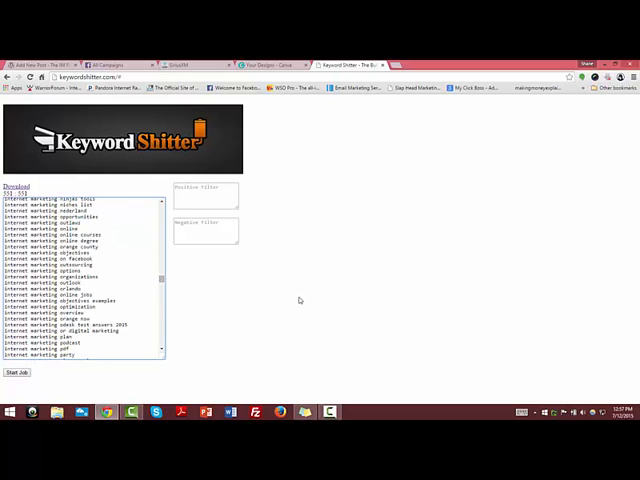